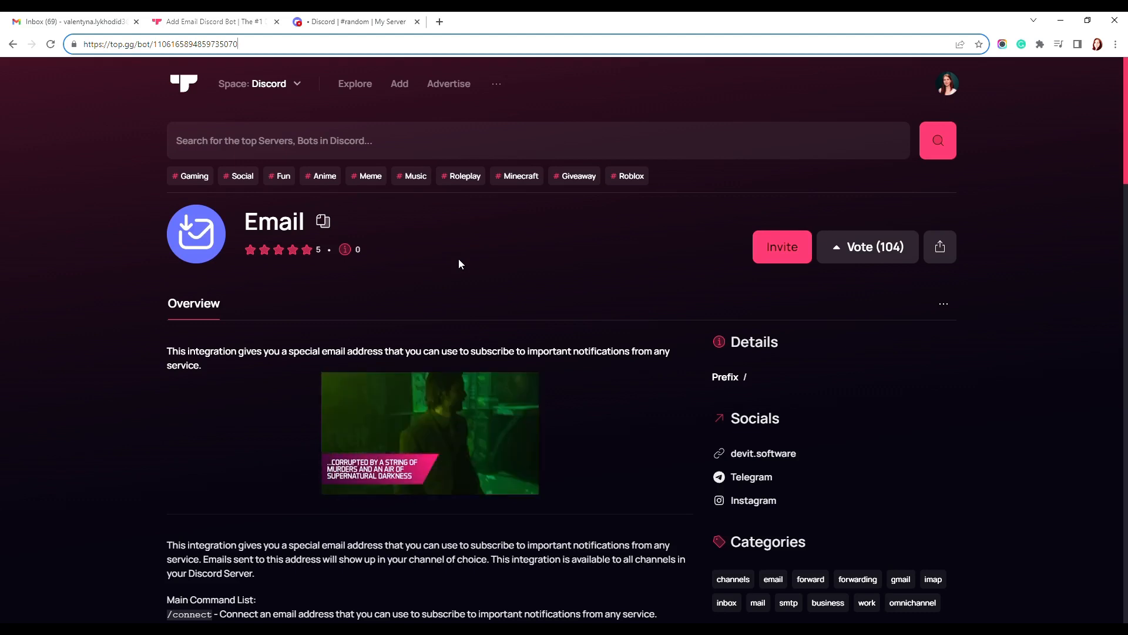
# Run the Email bot's /connect command in #random to get the channel's dedicated email address.
pyautogui.scroll(-3)
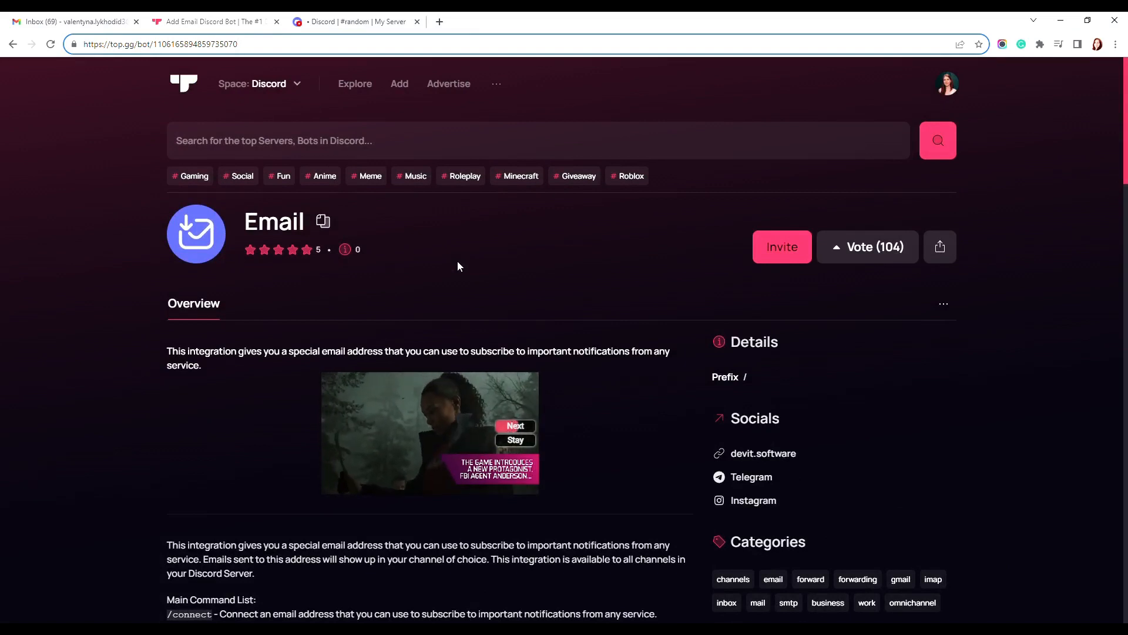
pyautogui.click(355, 44)
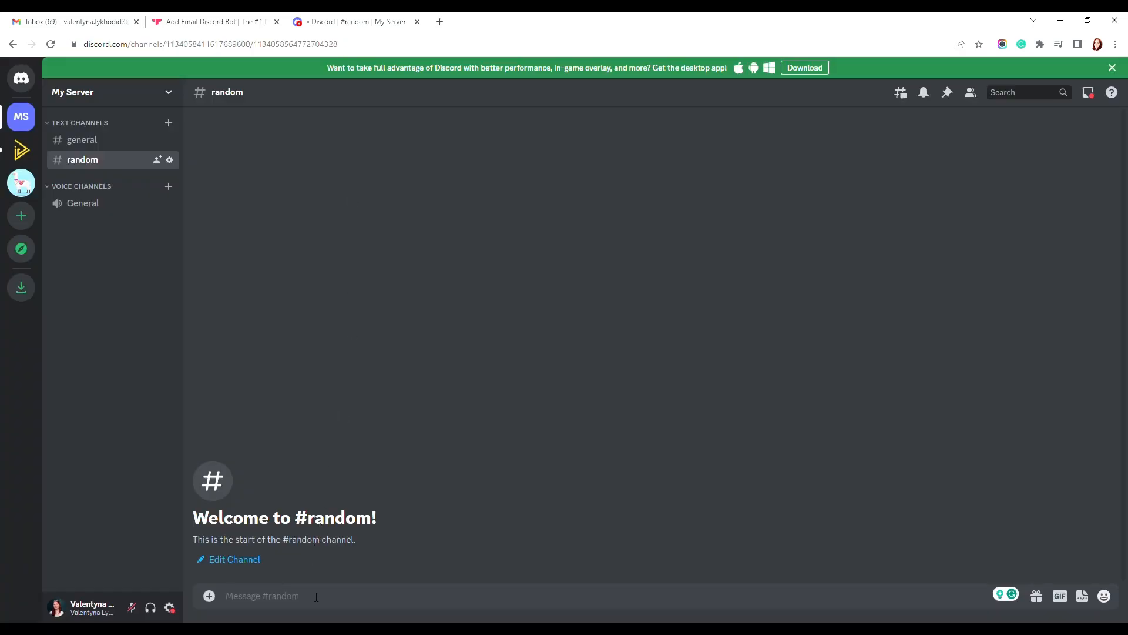
pyautogui.write('/c')
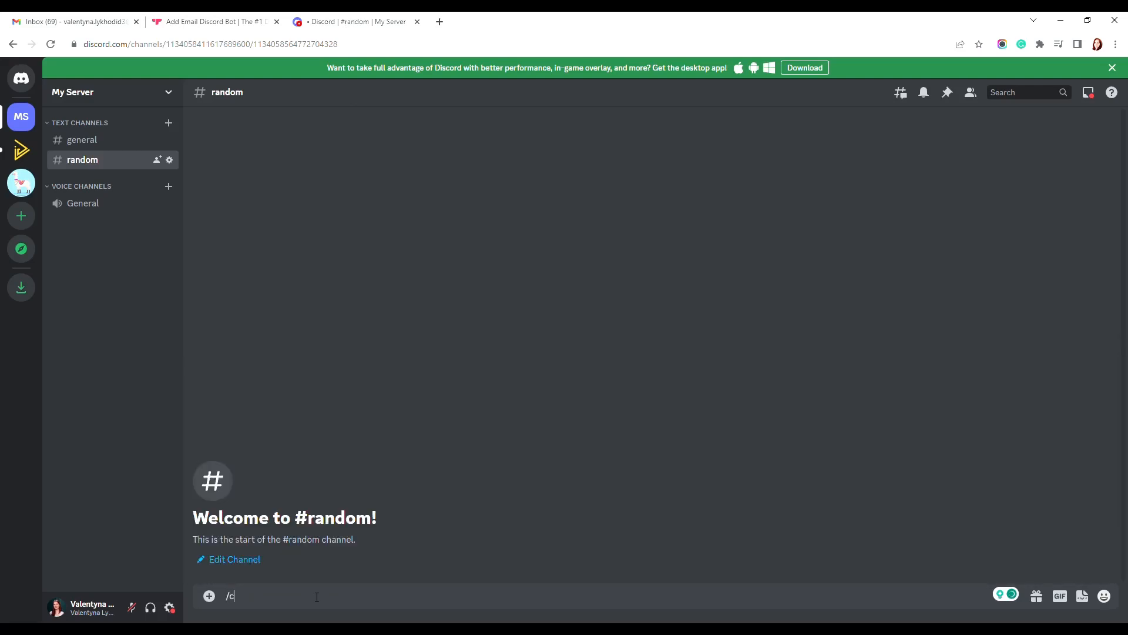
pyautogui.write('onnect')
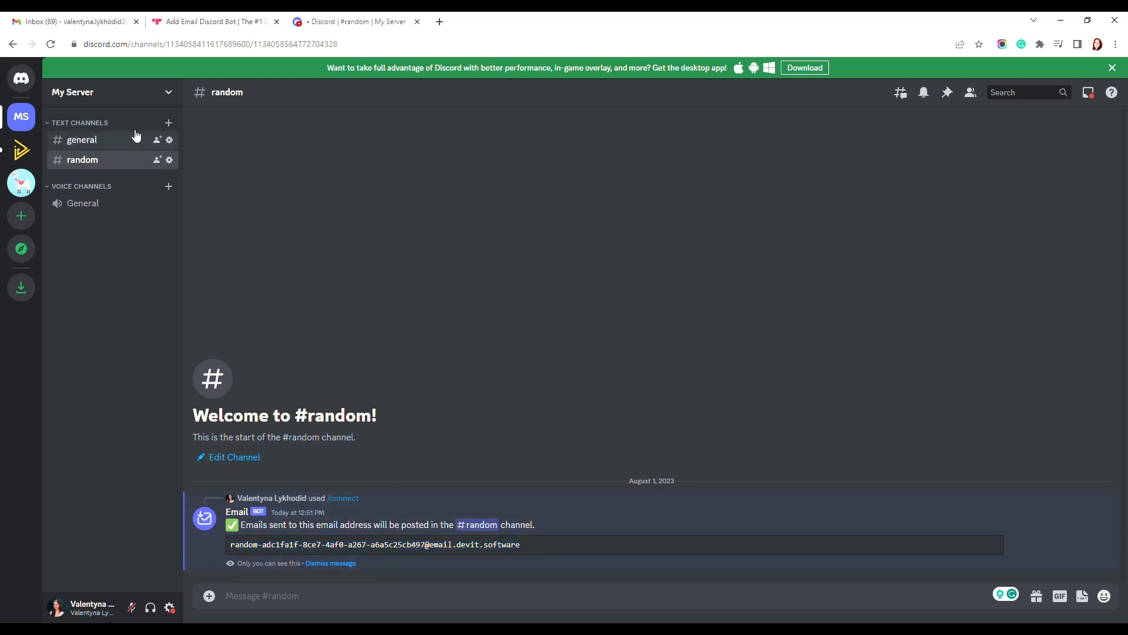
# Send the 'Happy Holidays!' Gmail with santa-clause-in-costume.png to the bot address so it posts in #random.
pyautogui.click(68, 21)
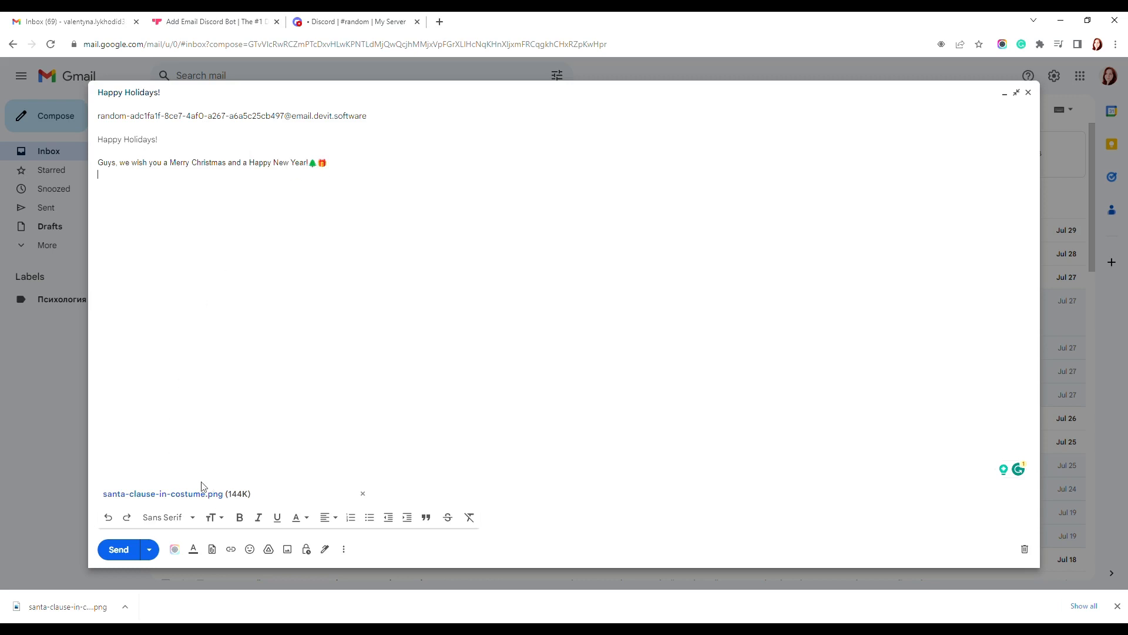
pyautogui.moveTo(258, 483)
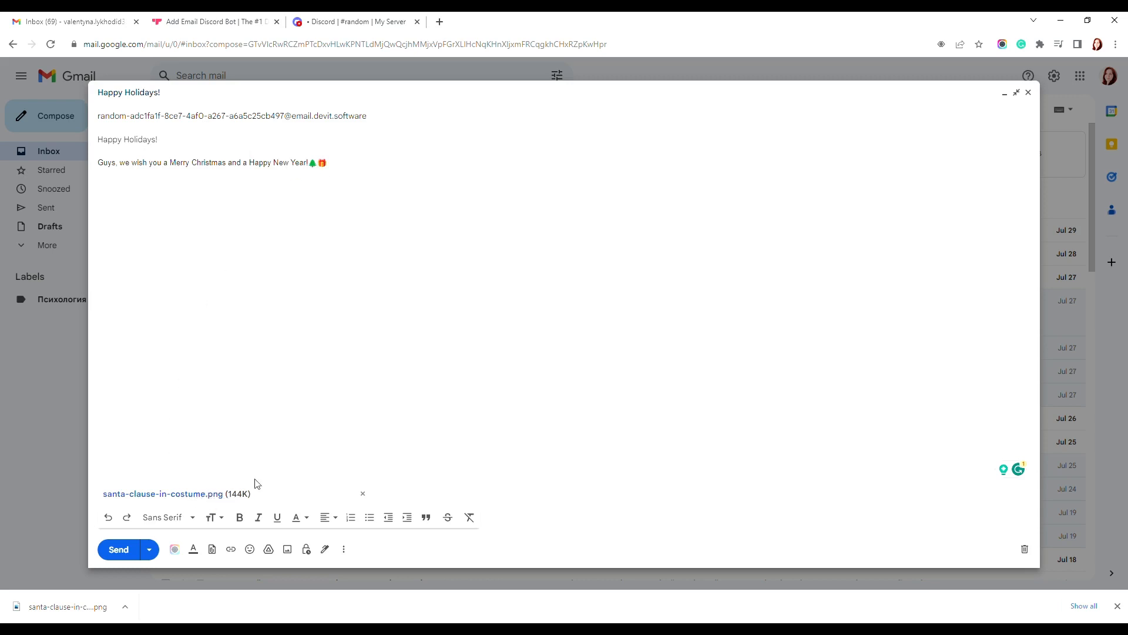
pyautogui.click(351, 21)
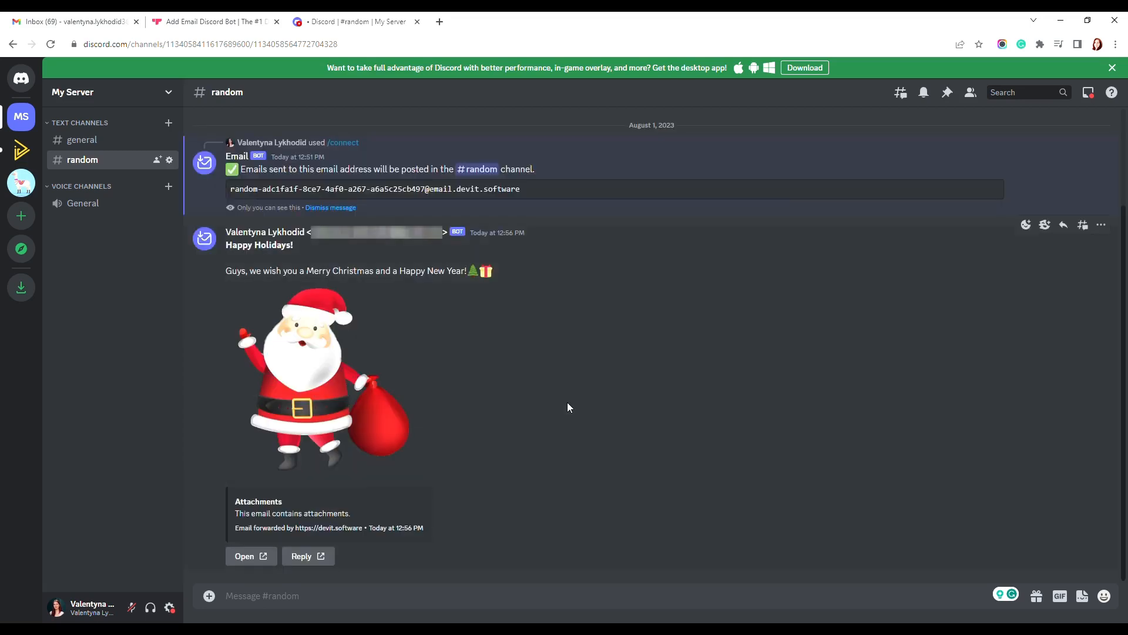
pyautogui.moveTo(223, 301)
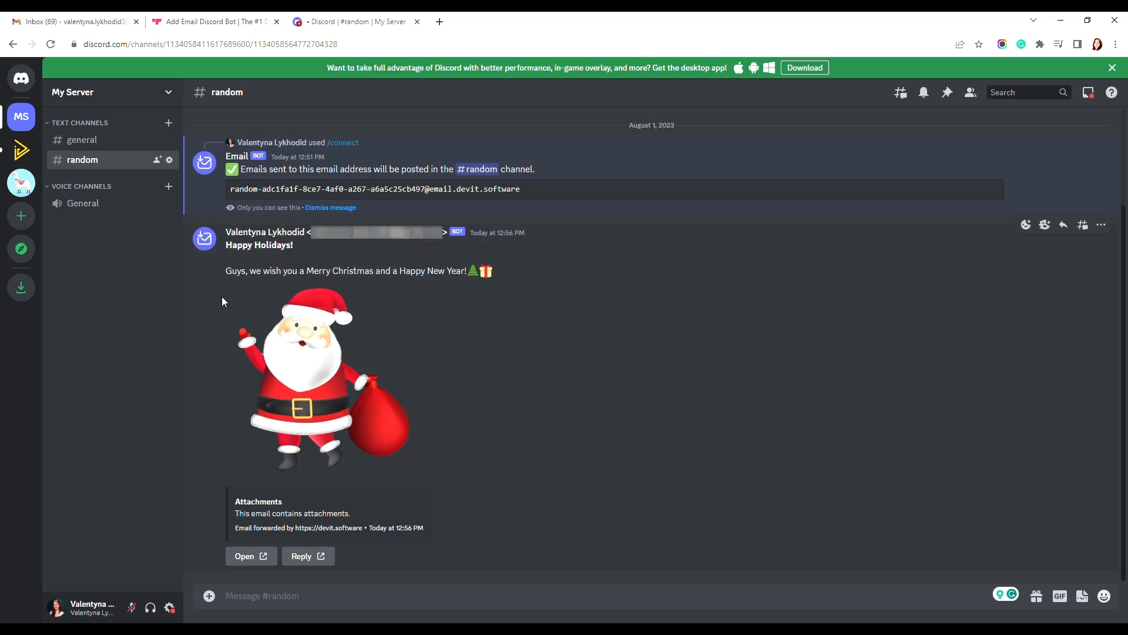
pyautogui.moveTo(414, 450)
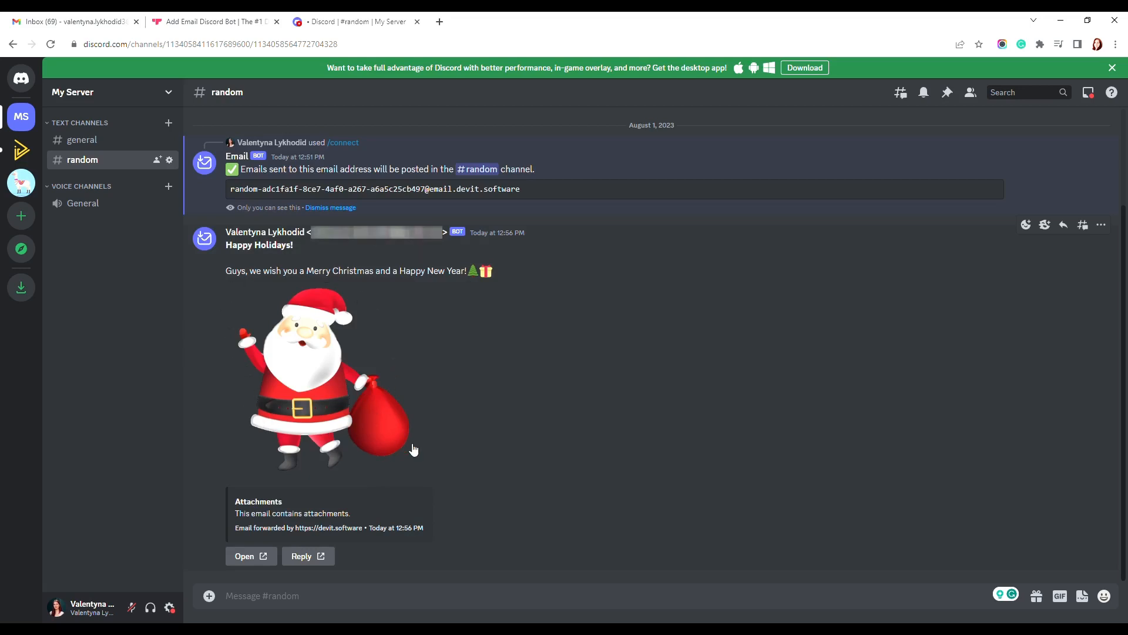
pyautogui.moveTo(460, 422)
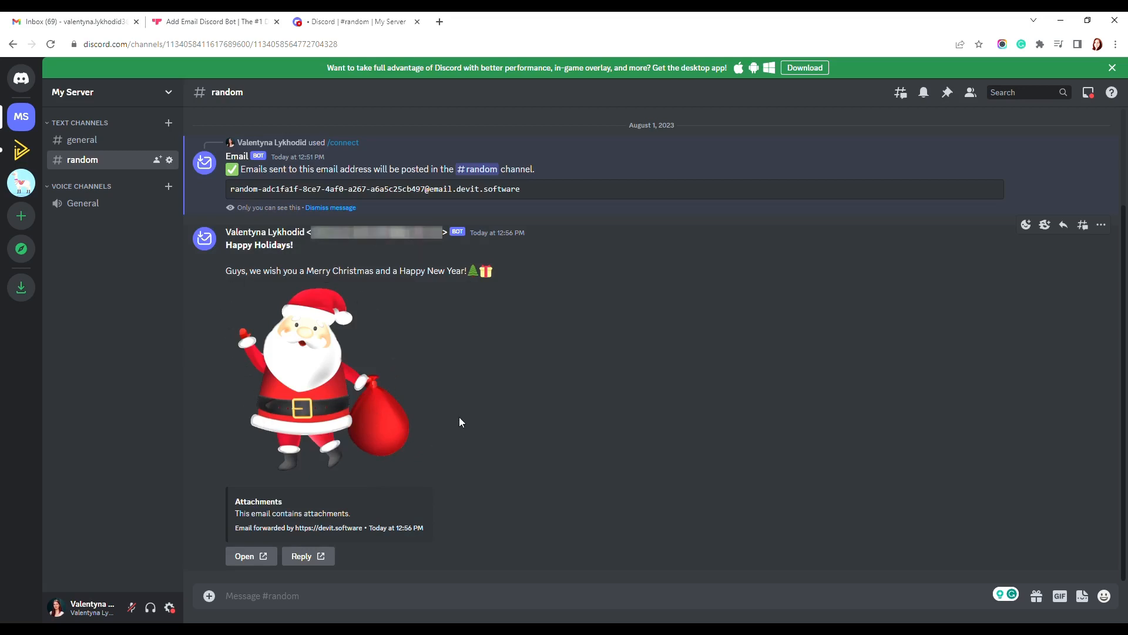